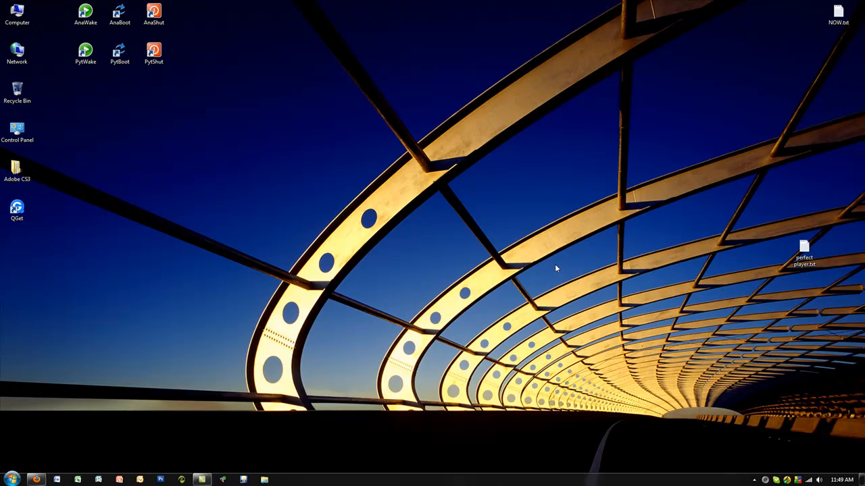
mouse_move(287, 203)
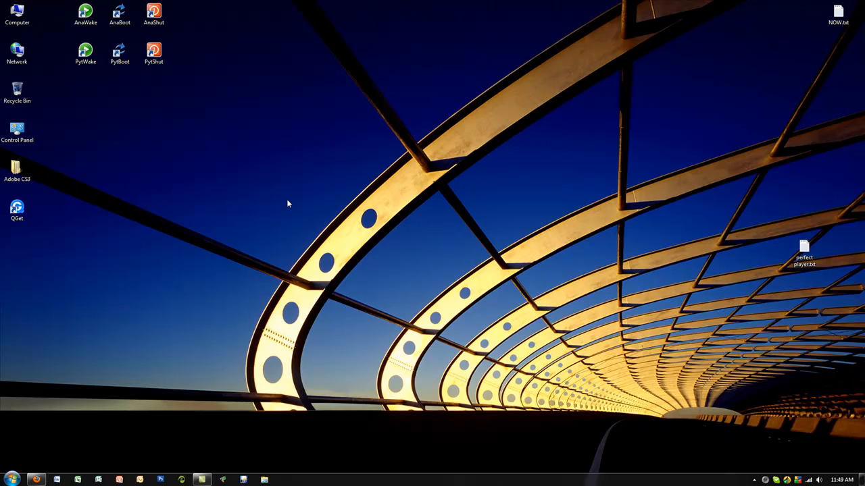
mouse_move(52, 385)
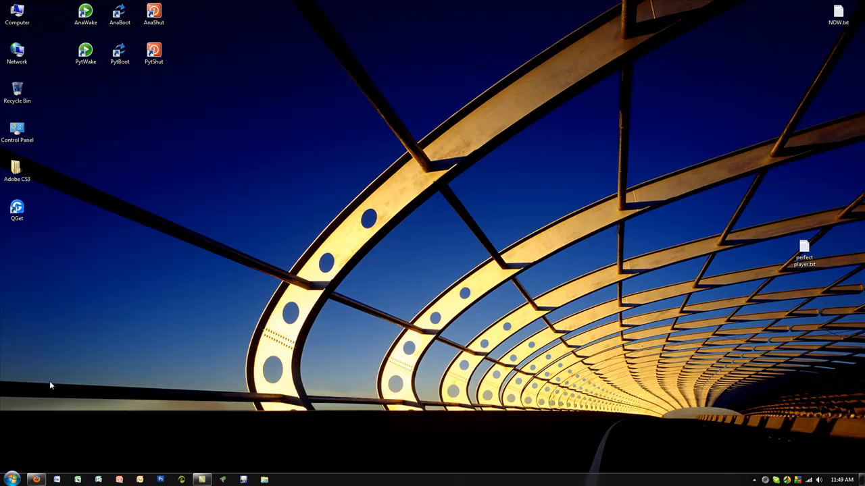
Step: Search 'iscsi' from the Start menu to launch the iSCSI Initiator
left_click(11, 476)
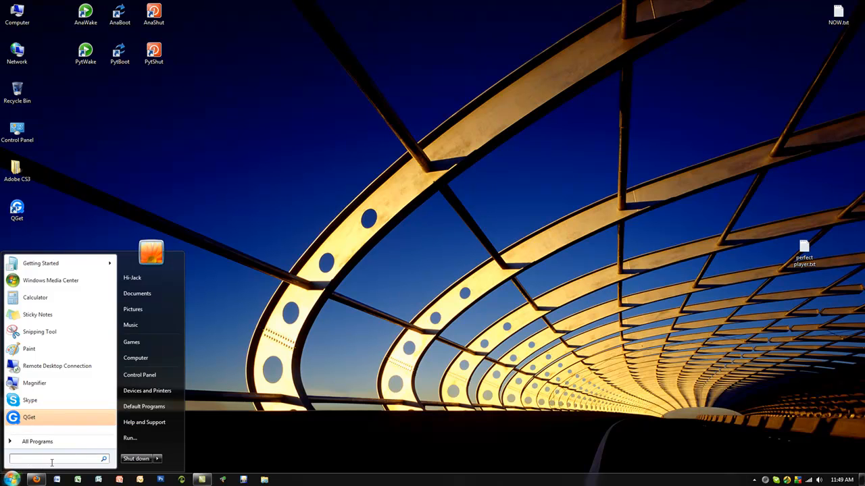
type("iscsi")
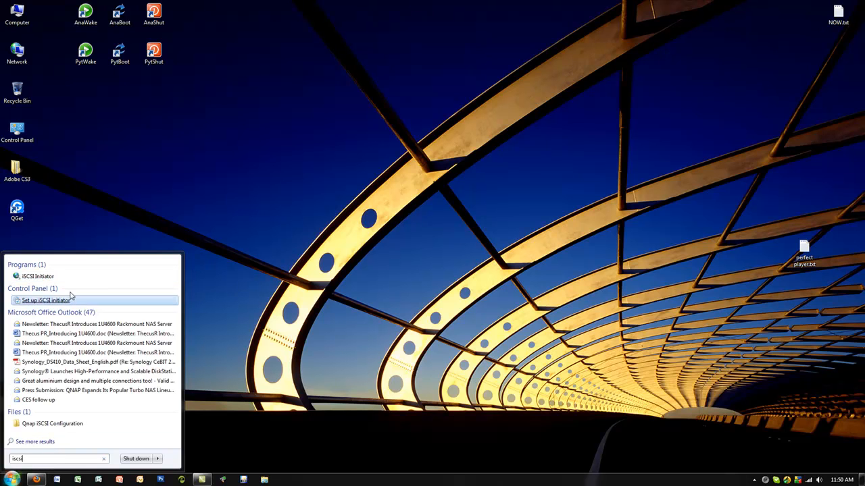
mouse_move(35, 276)
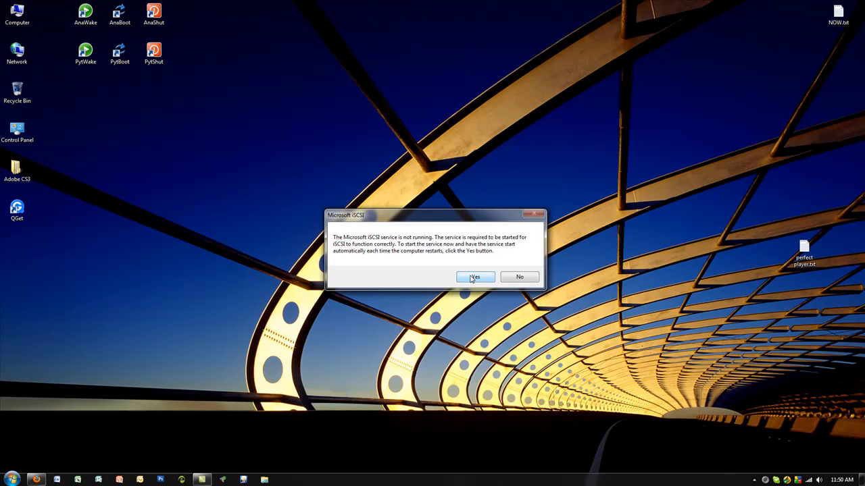
Step: Start the Microsoft iSCSI service and enter 192.168.1.112 as the Quick Connect target
left_click(475, 277)
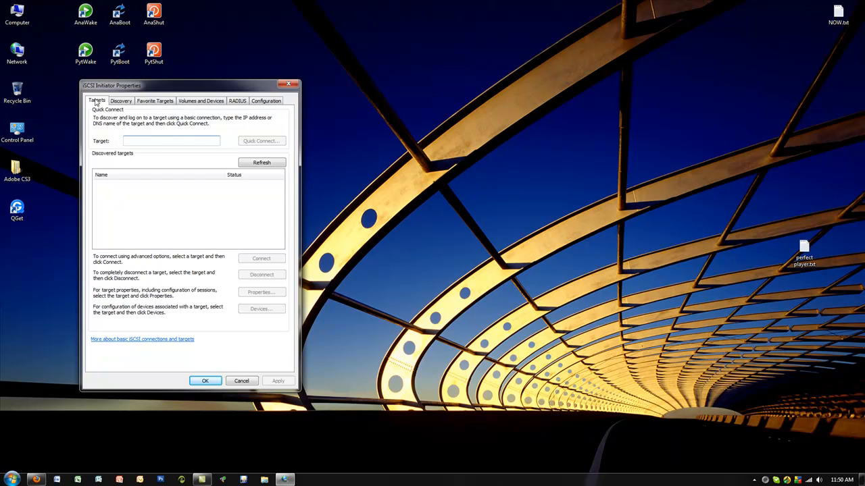
type("192.168.1.112")
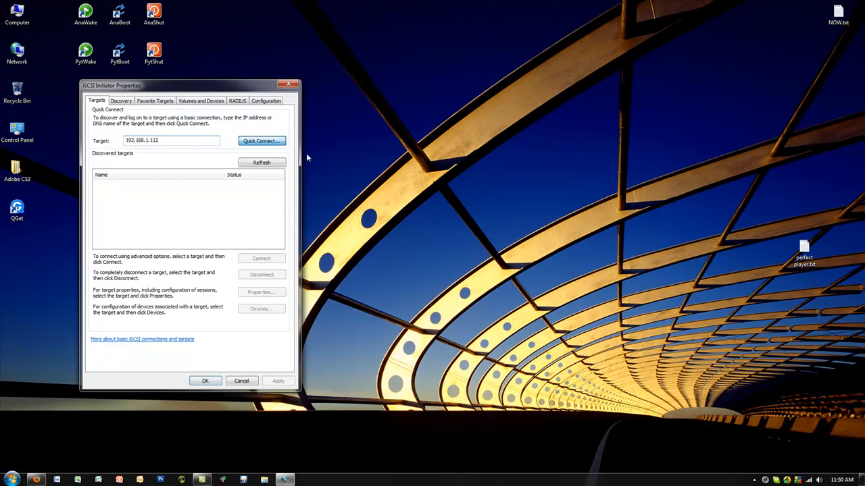
mouse_move(333, 159)
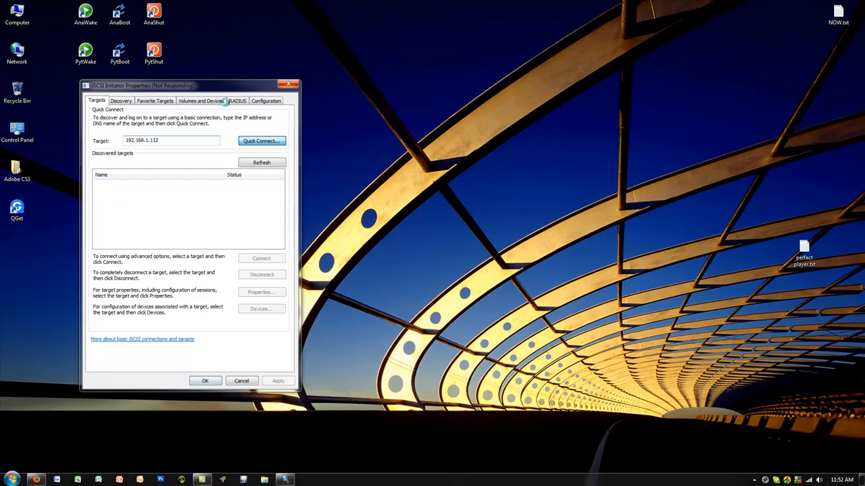
left_click_drag(189, 85, 182, 73)
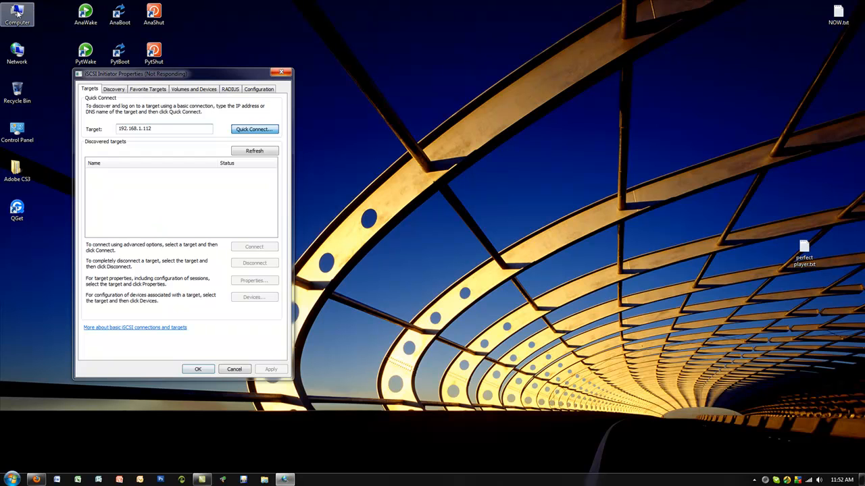
Step: Quick Connect to the 192.168.1.112 target, verify it under Discovery portals, and close the initiator
left_click(15, 11)
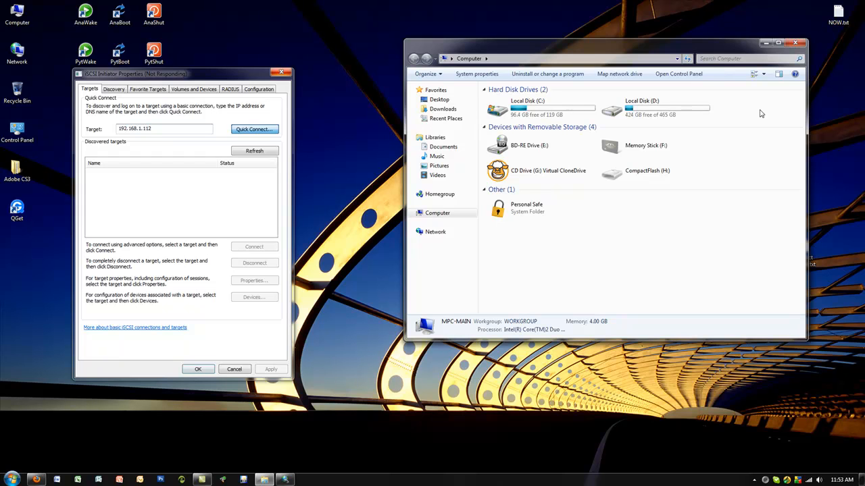
left_click(254, 130)
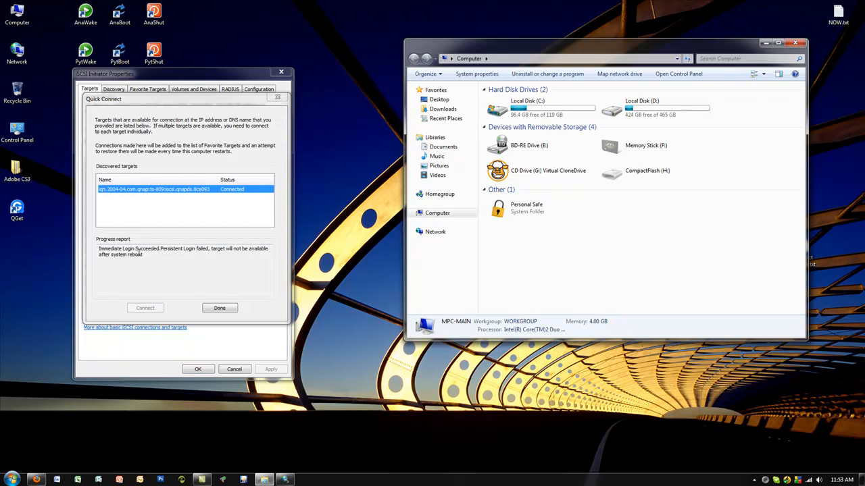
left_click(219, 308)
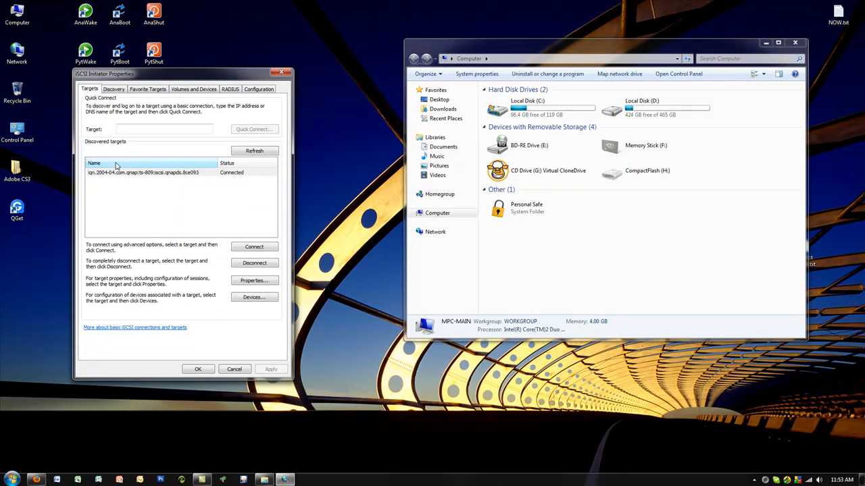
left_click(114, 89)
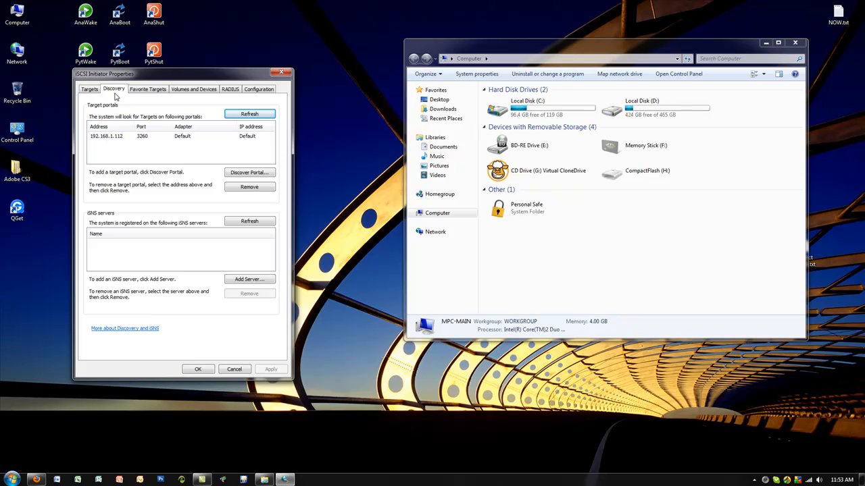
mouse_move(103, 143)
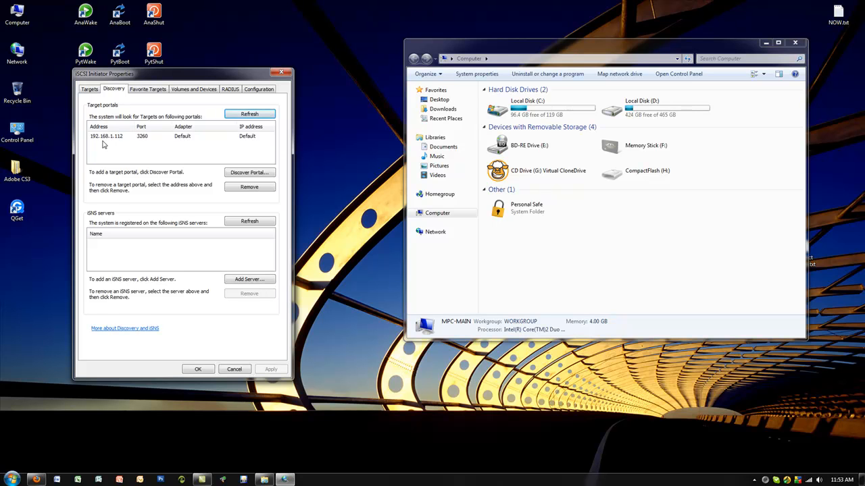
mouse_move(145, 144)
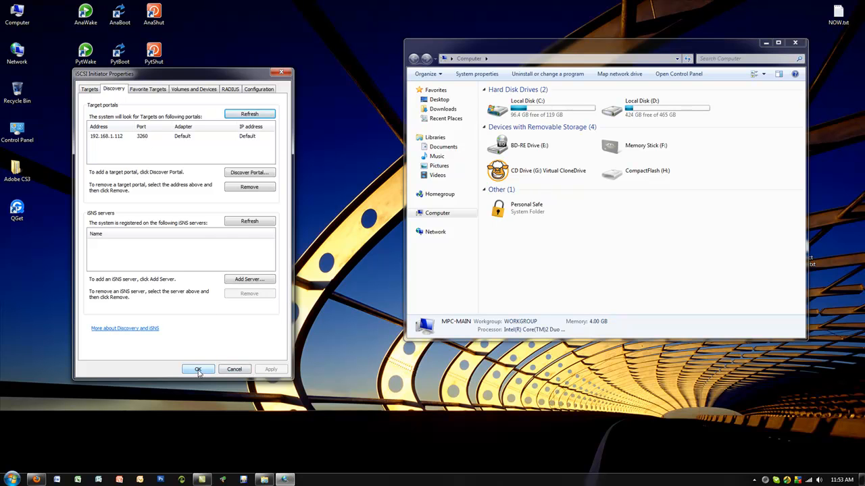
left_click(198, 371)
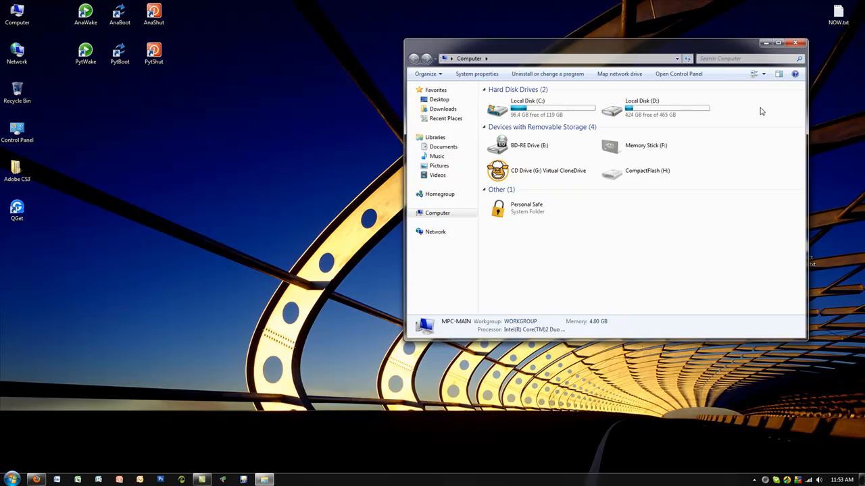
Step: Manage the Computer and show its disks in Disk Management under Storage
left_click(19, 14)
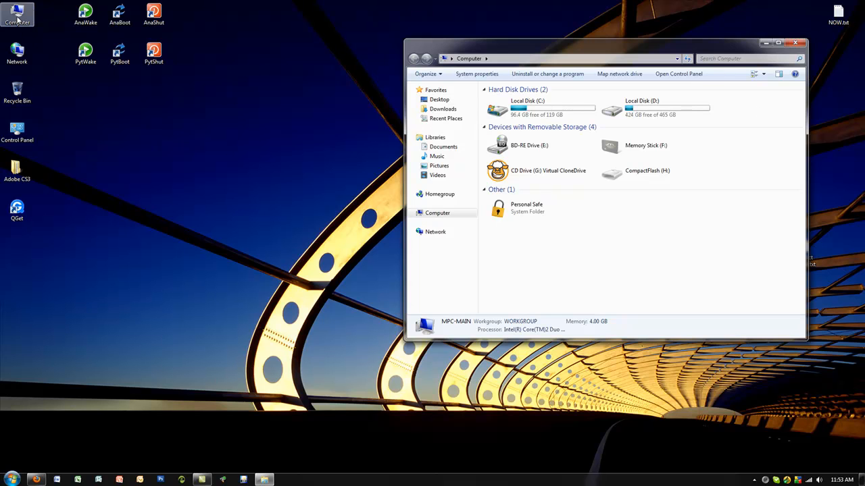
right_click(20, 13)
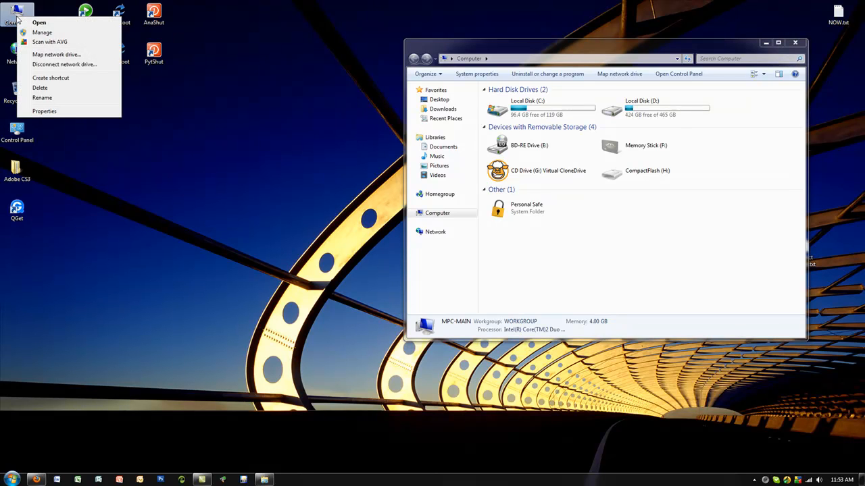
left_click(51, 34)
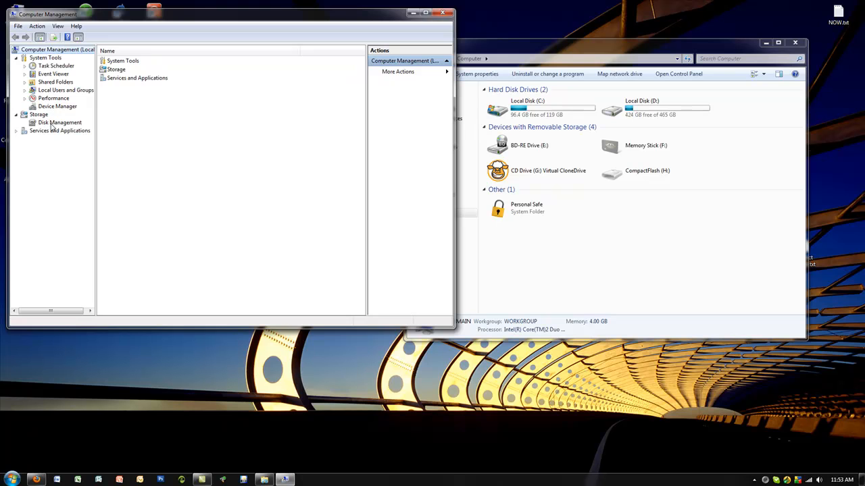
left_click(61, 122)
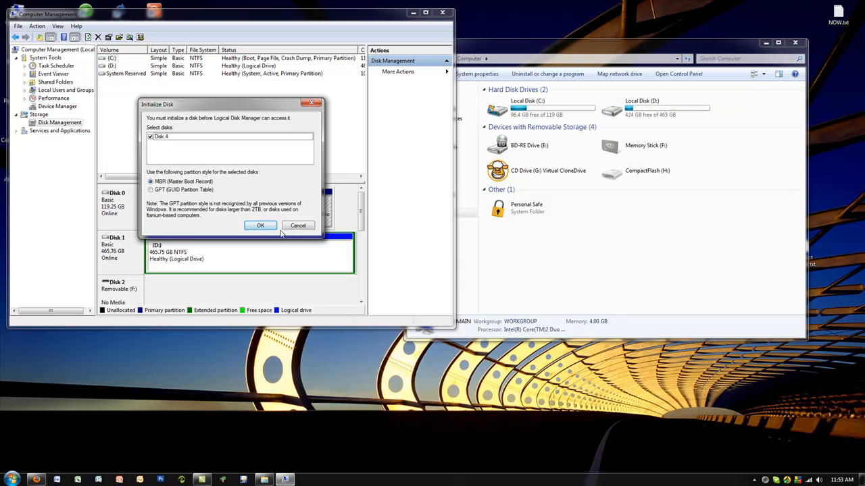
Step: Initialize the new 500 GB Disk 4 so it is online with unallocated space selected
left_click(259, 224)
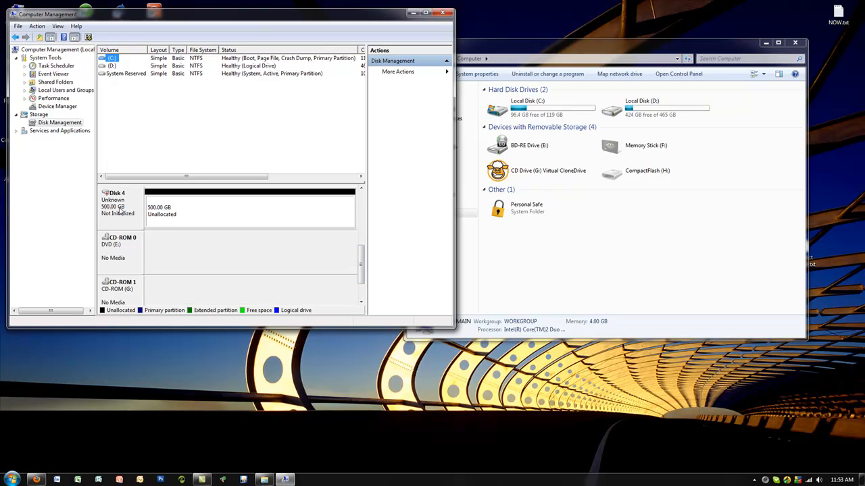
right_click(119, 203)
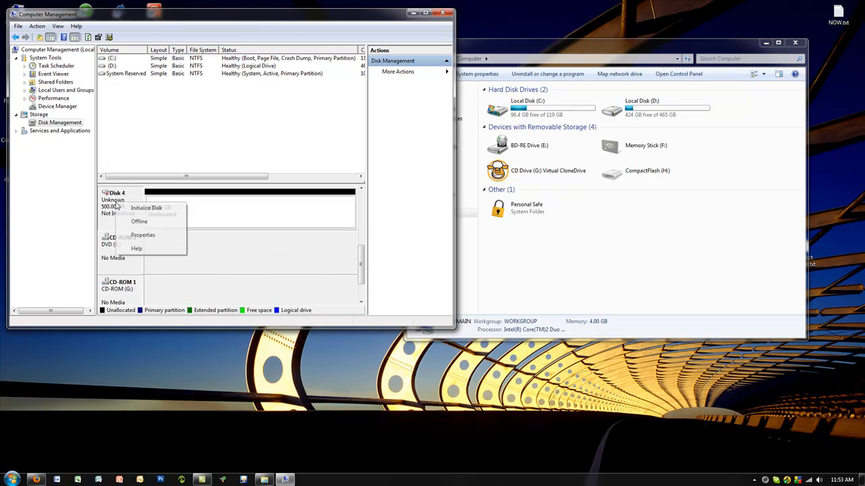
left_click(146, 208)
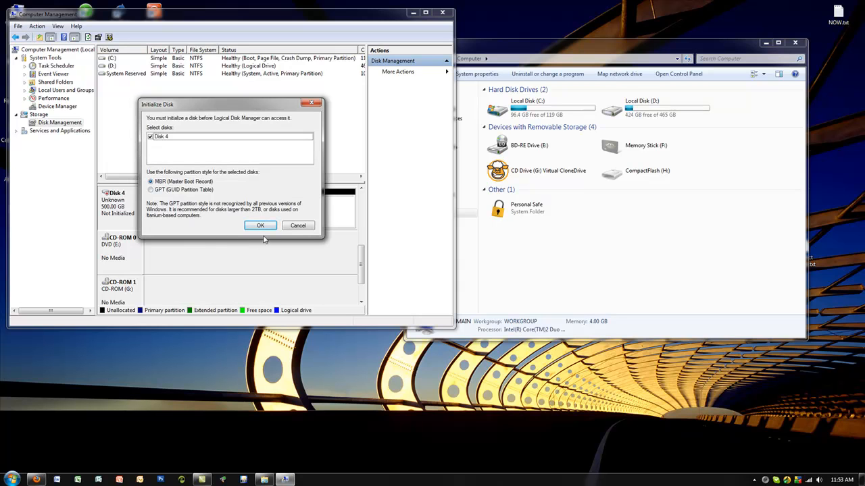
left_click(259, 224)
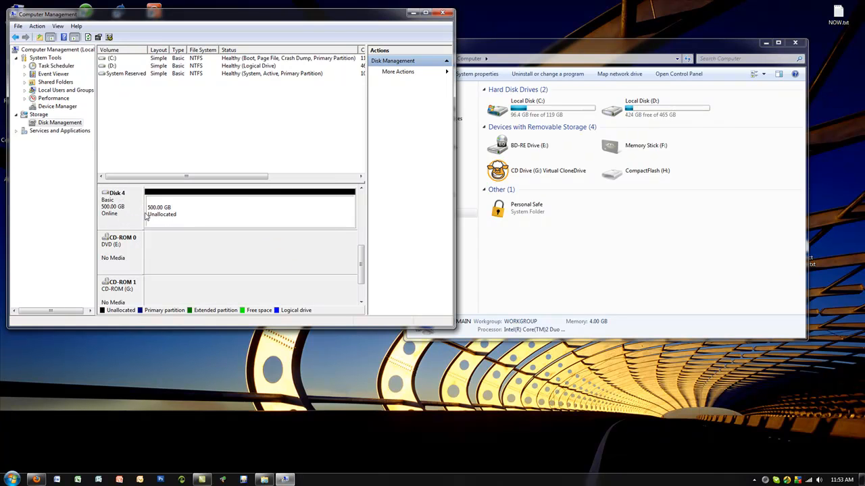
Step: Begin a New Simple Volume on Disk 4 at maximum size with drive letter K
right_click(191, 210)
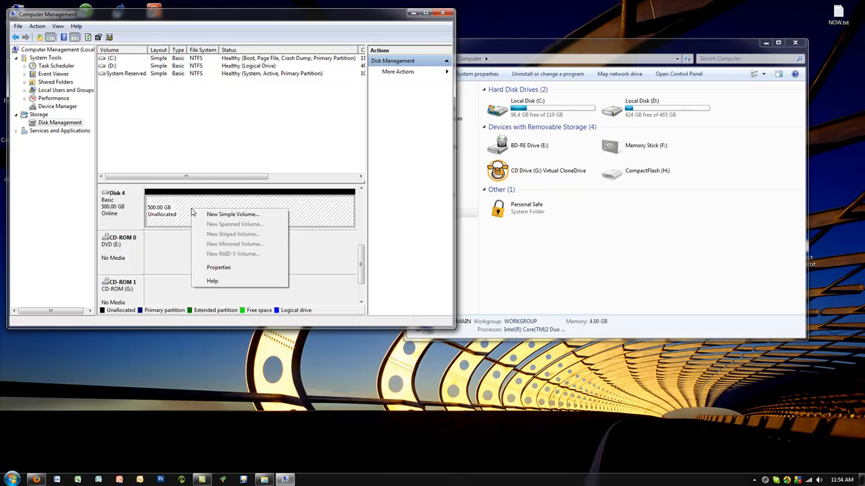
left_click(232, 214)
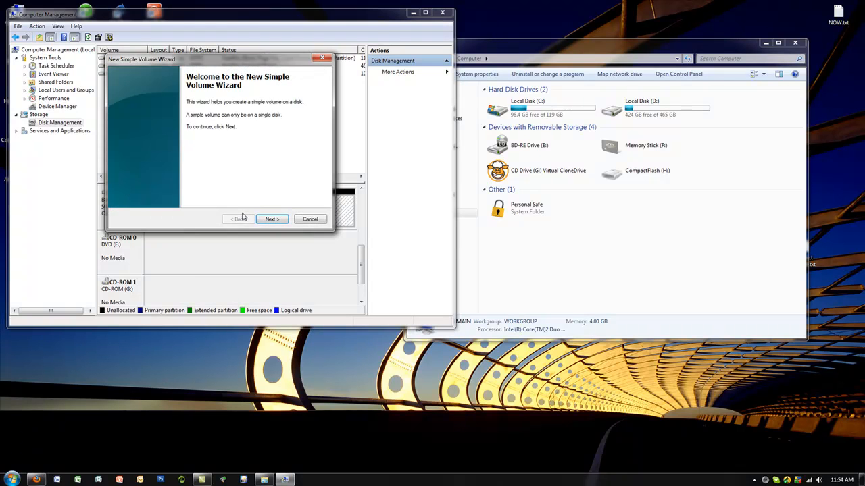
left_click(272, 219)
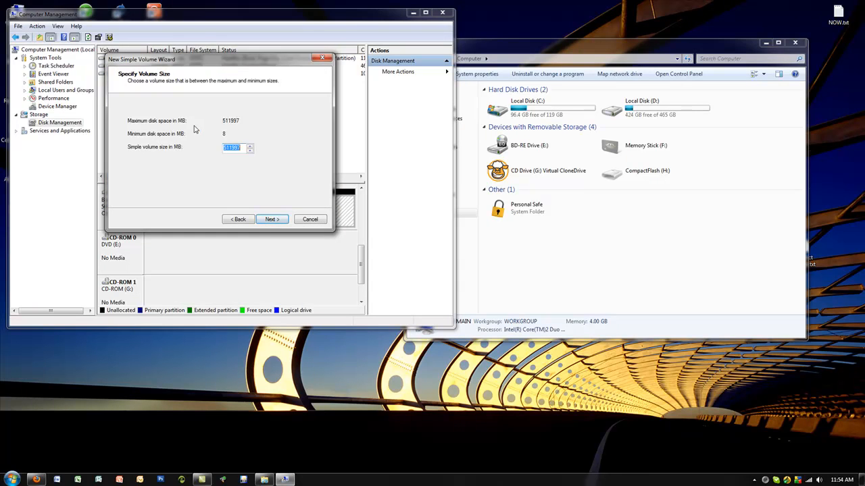
left_click(270, 219)
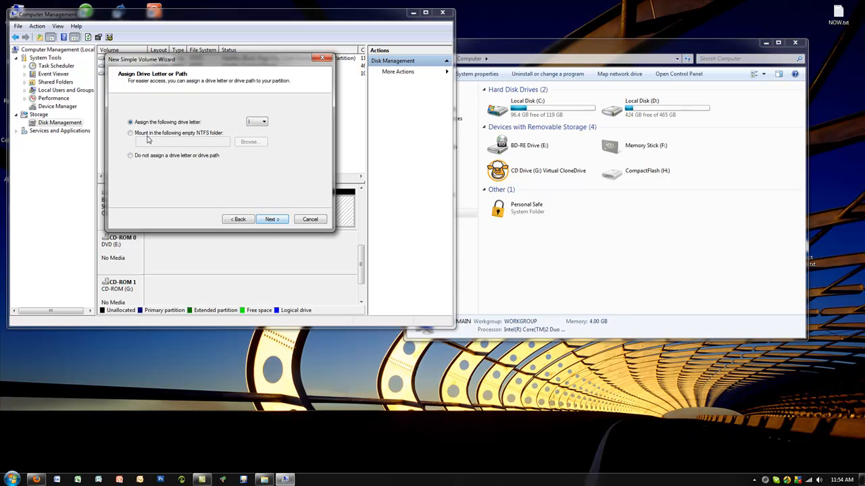
left_click(262, 122)
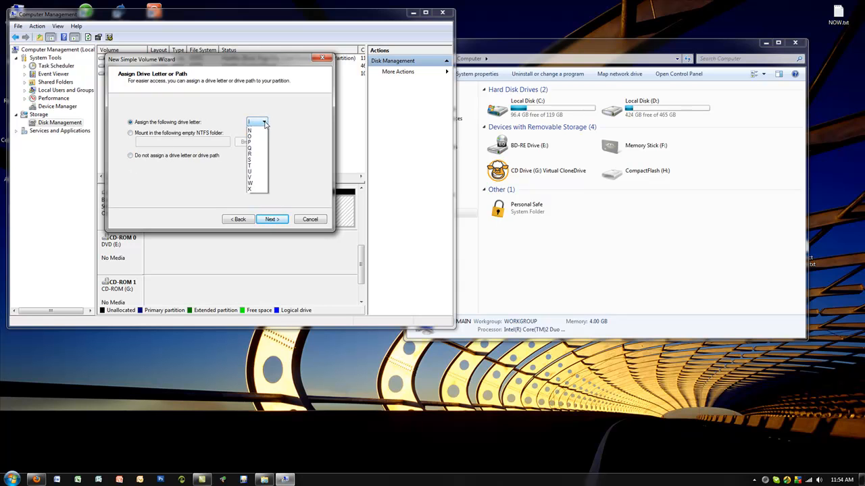
left_click(265, 122)
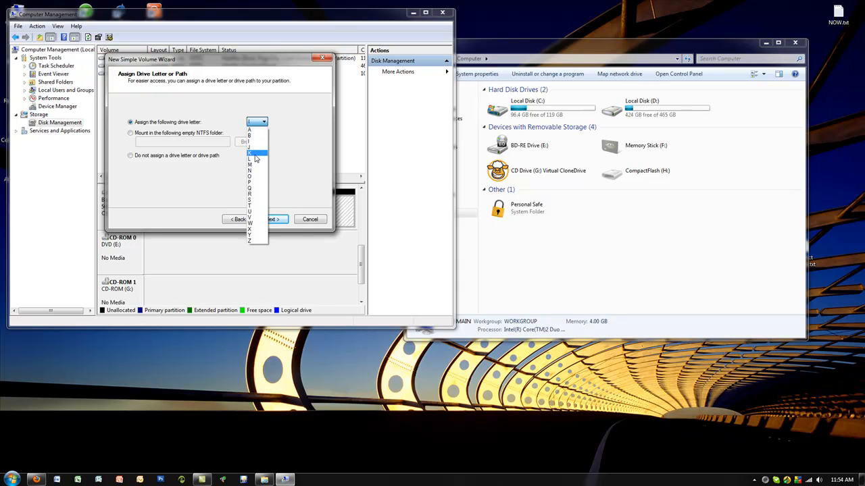
Step: Format the volume as NTFS labelled QnapDS with quick format and finish the wizard
left_click(270, 219)
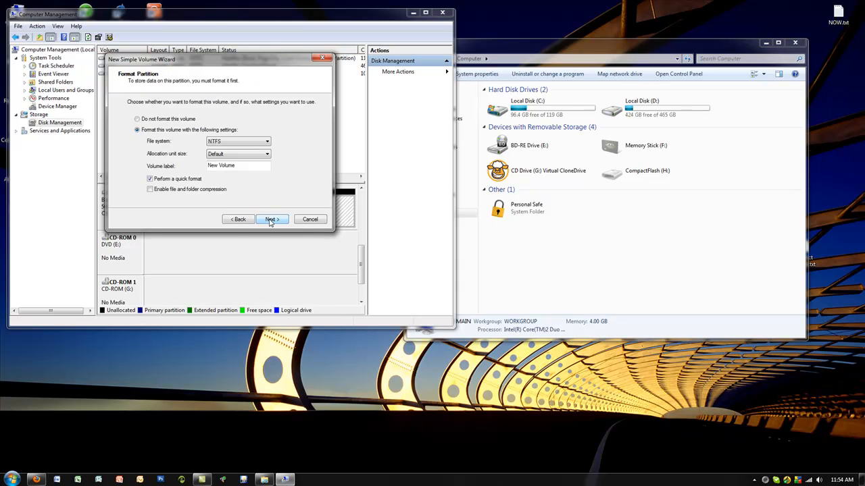
left_click(260, 142)
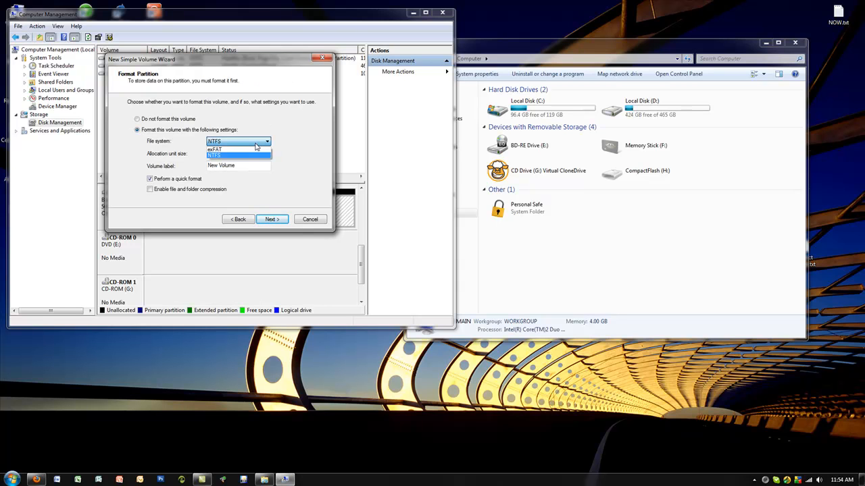
left_click(232, 157)
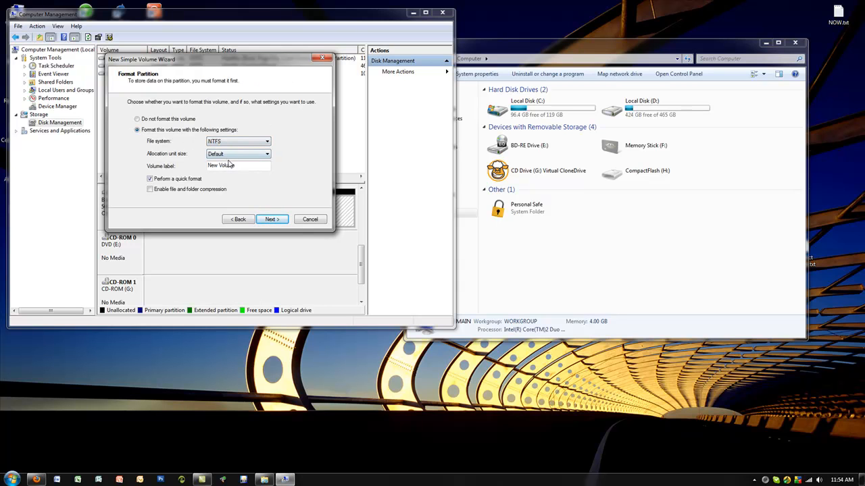
type("QnapDS")
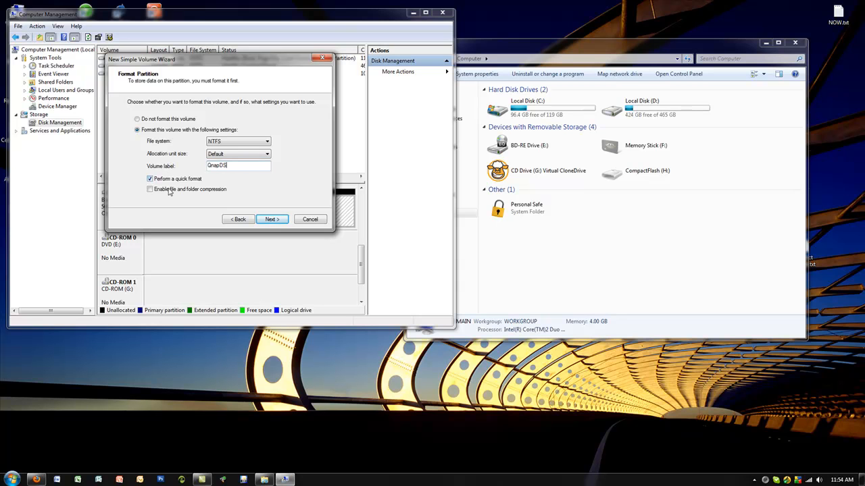
left_click(272, 219)
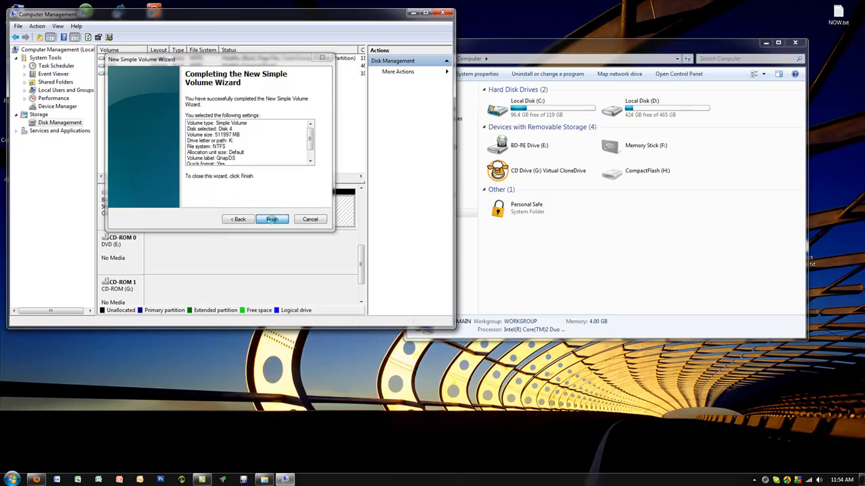
left_click(270, 219)
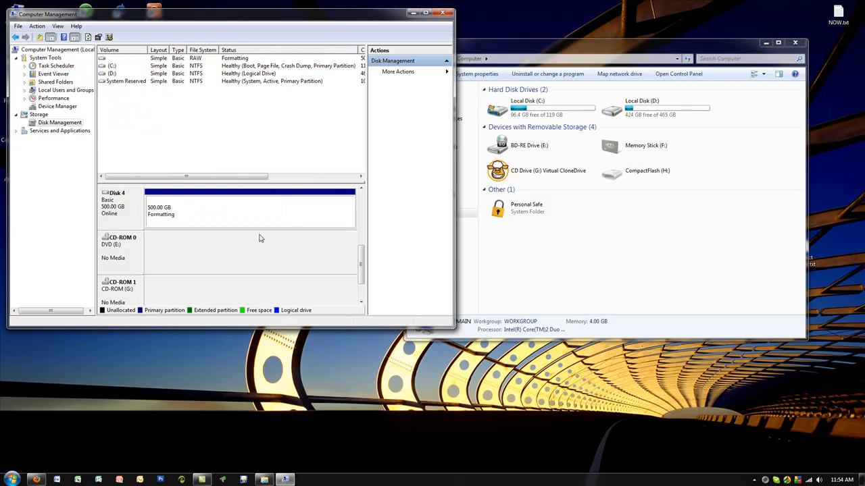
mouse_move(662, 289)
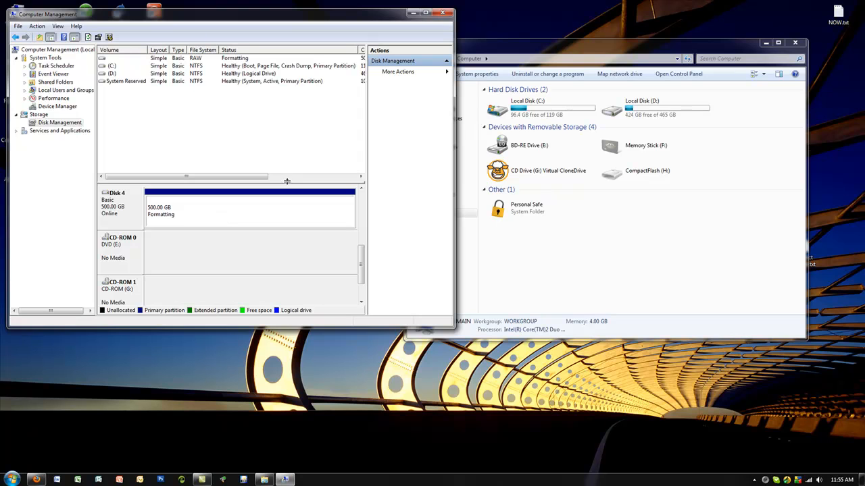
mouse_move(281, 189)
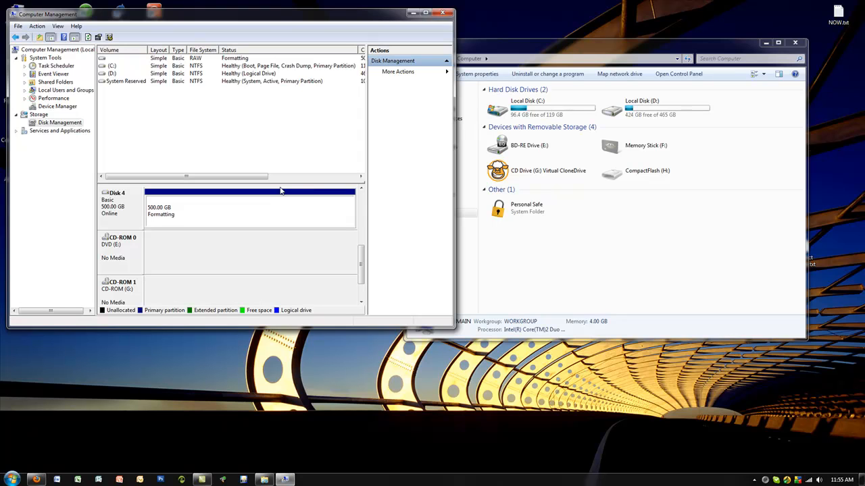
mouse_move(335, 189)
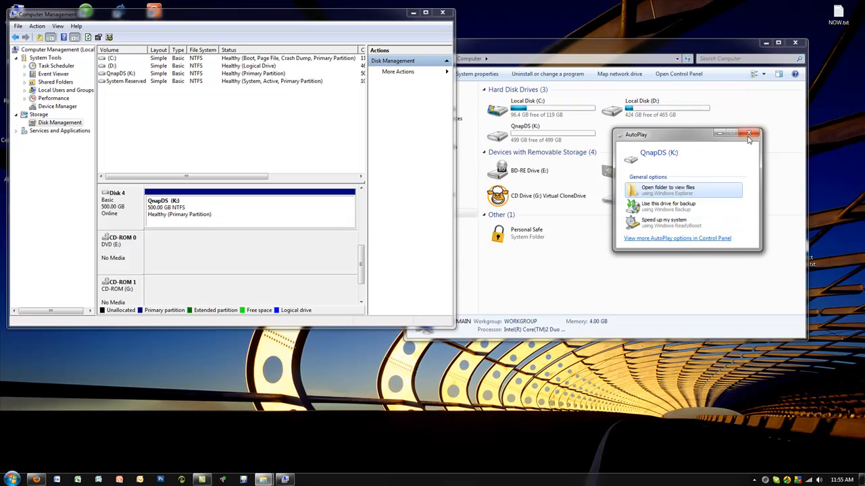
Step: View the empty QnapDS (K:) drive and delete a test New folder to the Recycle Bin
left_click(749, 135)
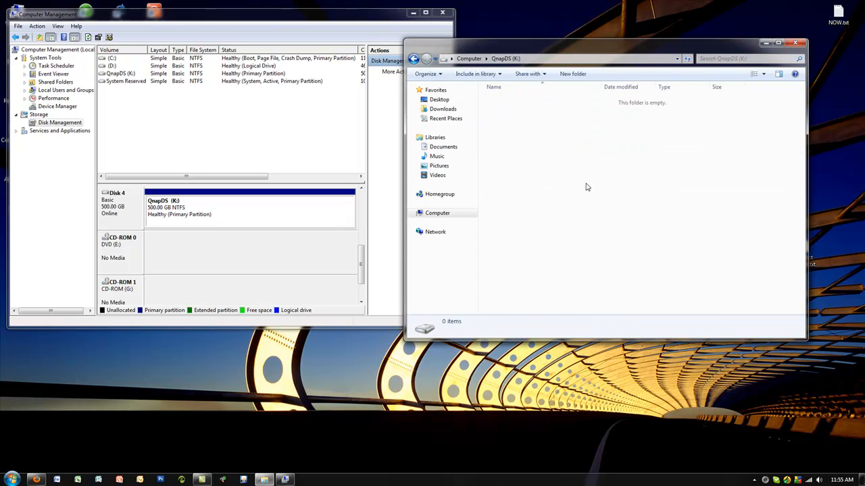
right_click(587, 187)
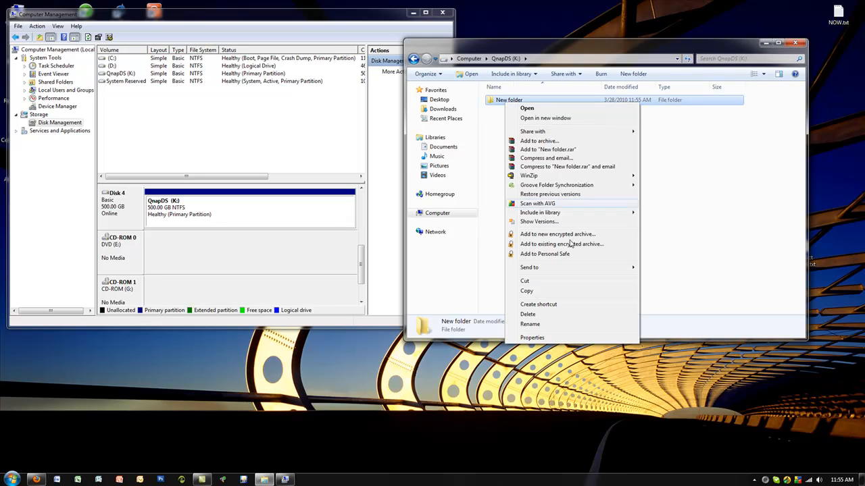
left_click(527, 313)
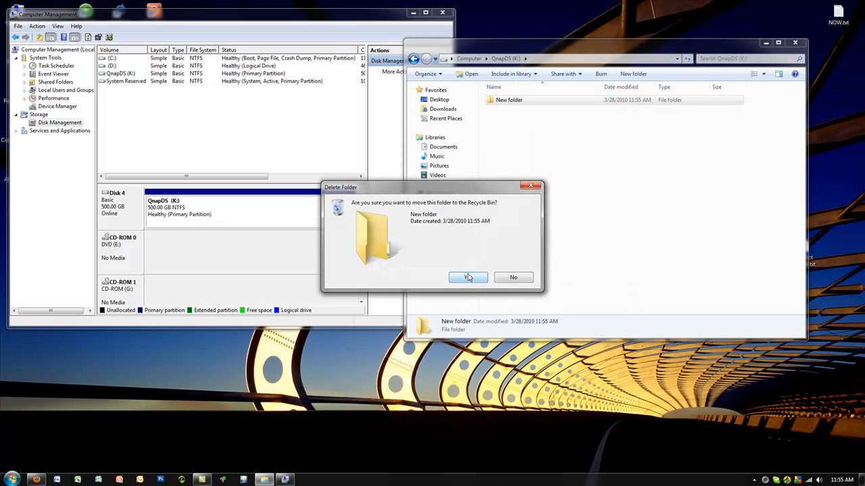
left_click(468, 277)
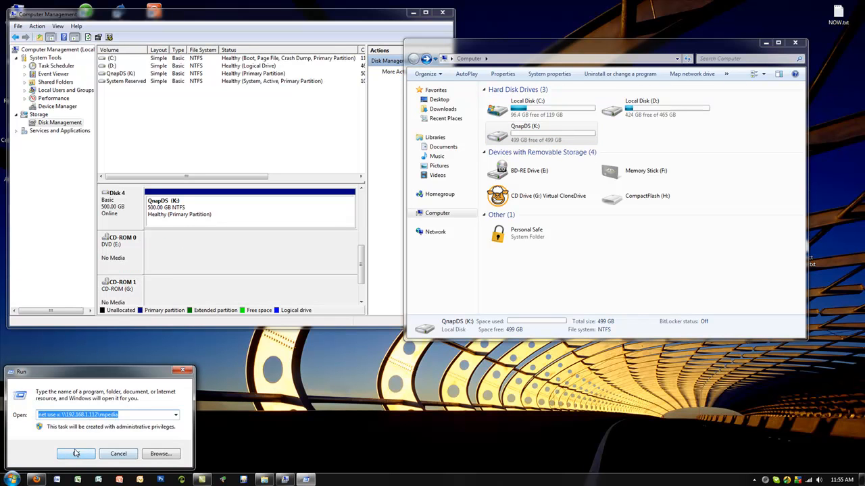
Step: Dismiss the Run dialog to confirm QnapDS (K:) shows 498 GB free of 498 GB
left_click(73, 454)
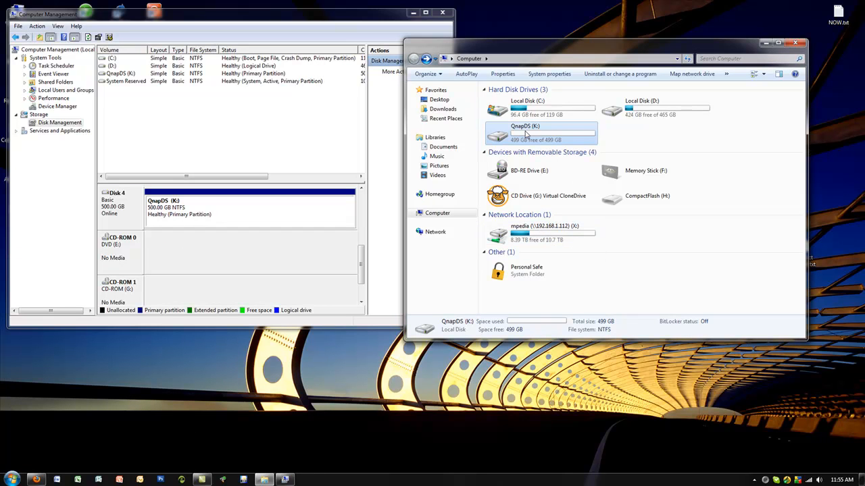
mouse_move(527, 132)
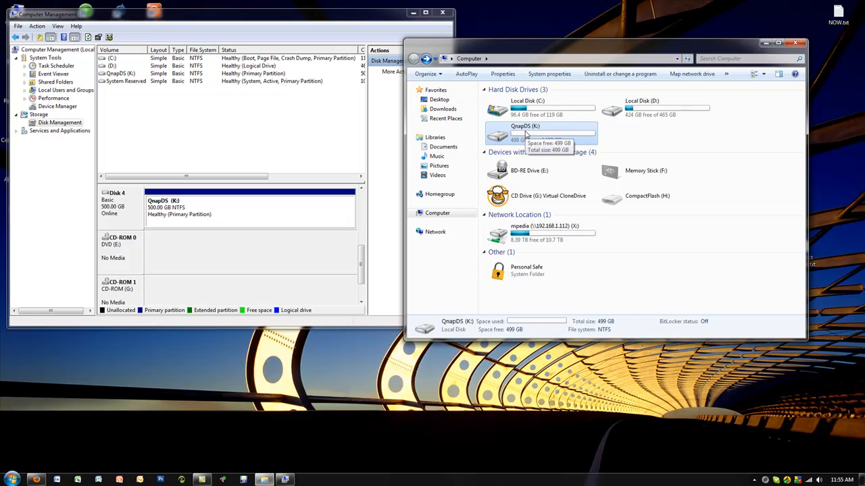
mouse_move(529, 148)
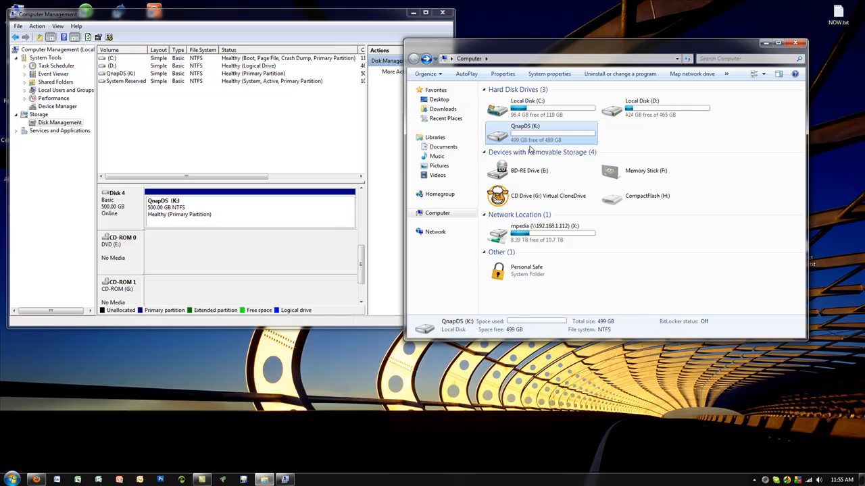
mouse_move(543, 135)
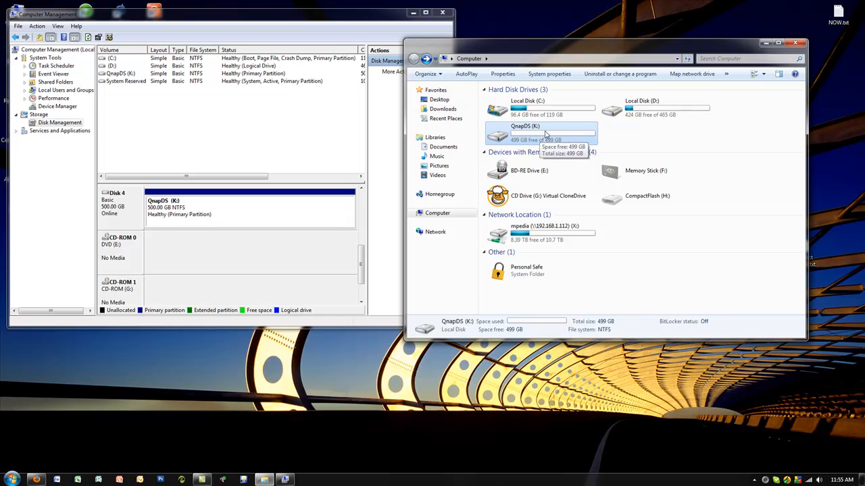